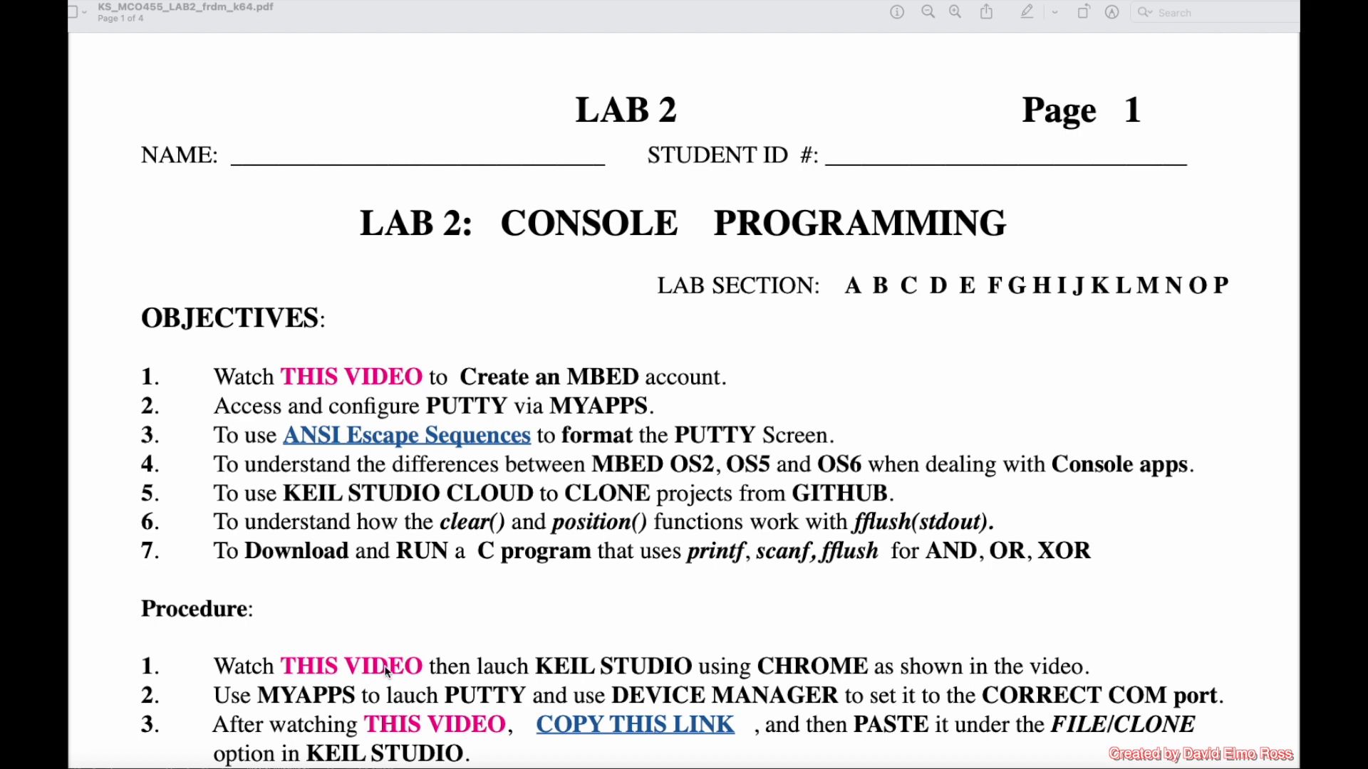
pyautogui.moveTo(600, 669)
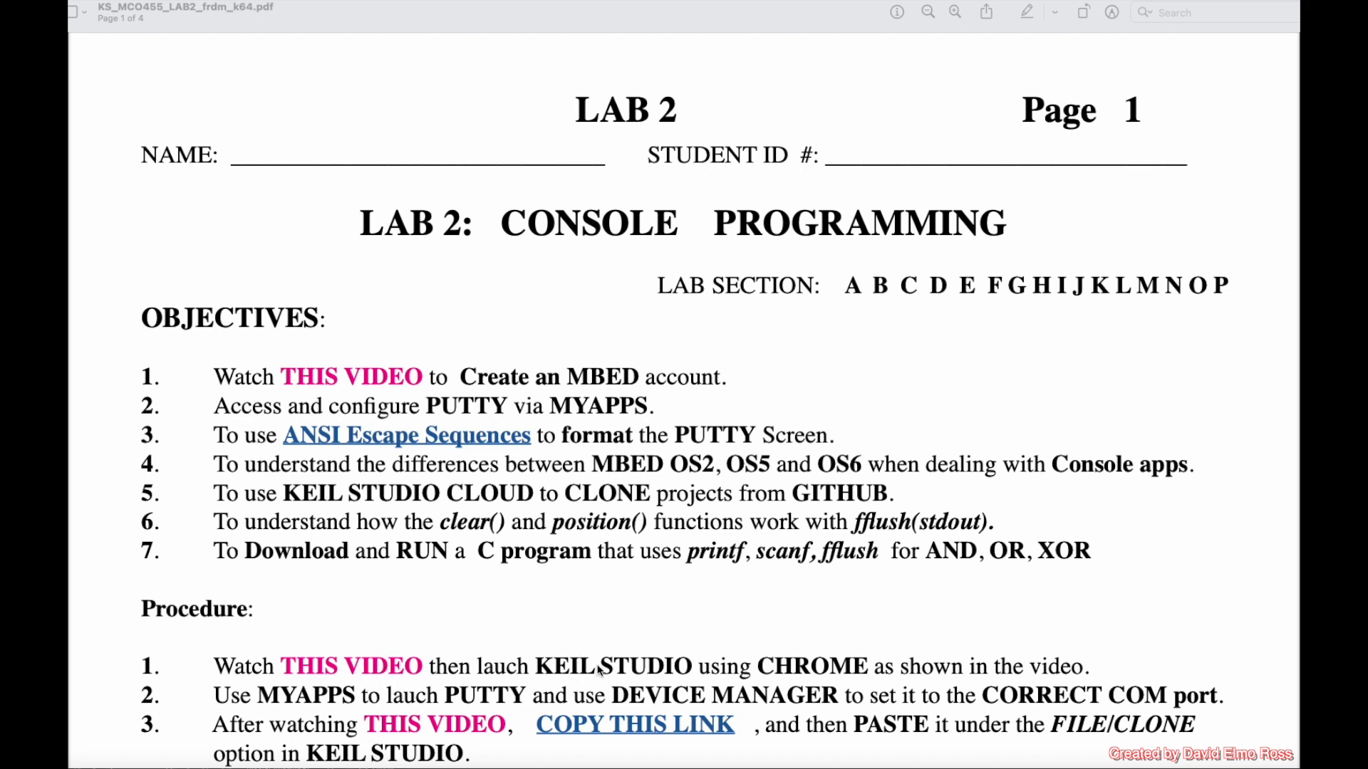
pyautogui.moveTo(775, 676)
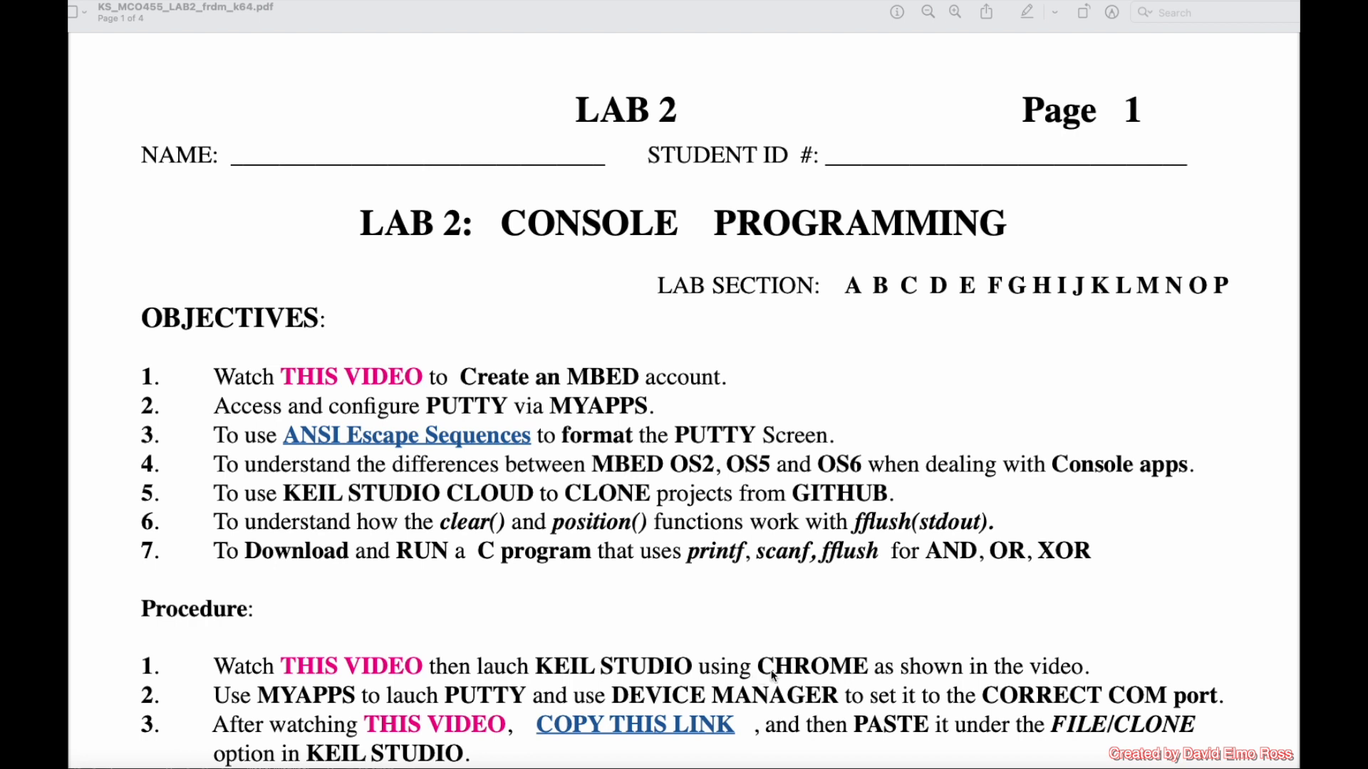
pyautogui.moveTo(349, 712)
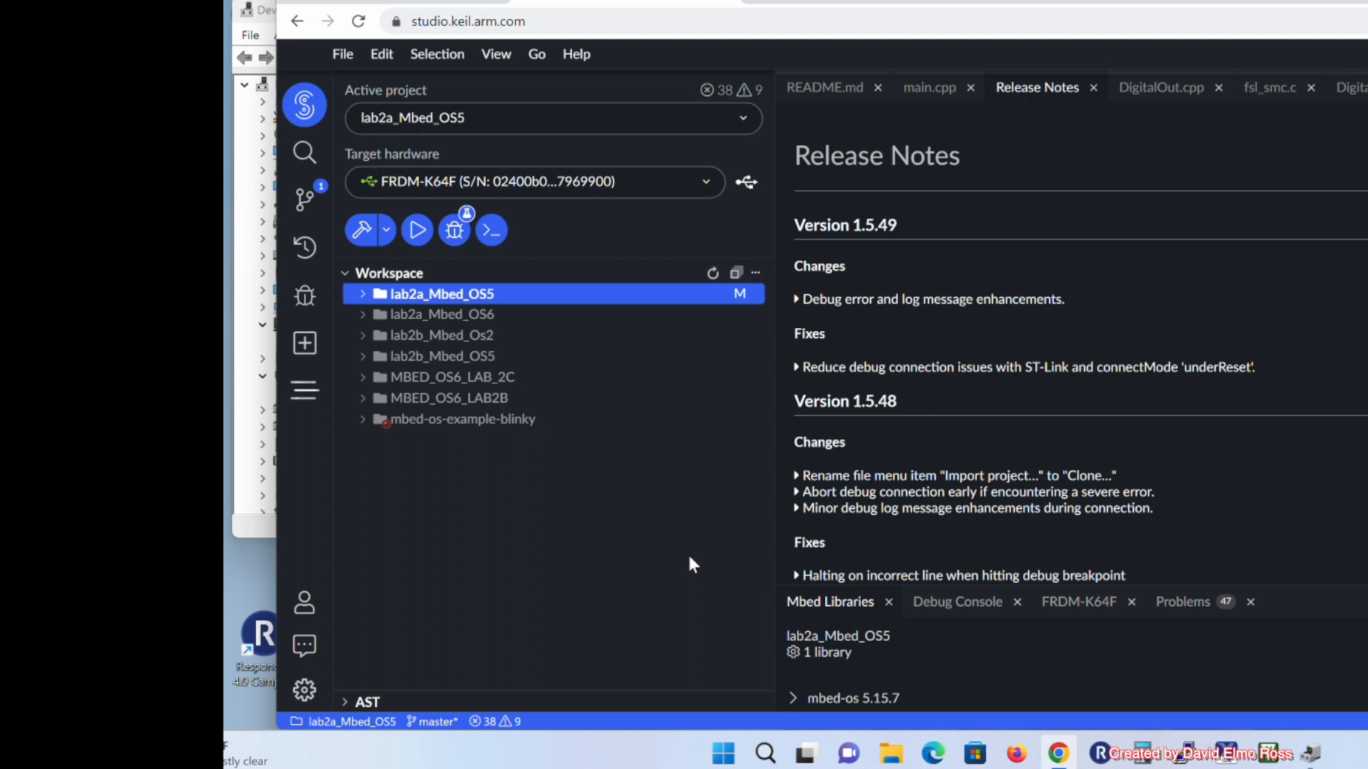
# Launch Device Manager from the Start quick-access menu and expand the device tree to find the board's COM port.
pyautogui.rightClick(723, 752)
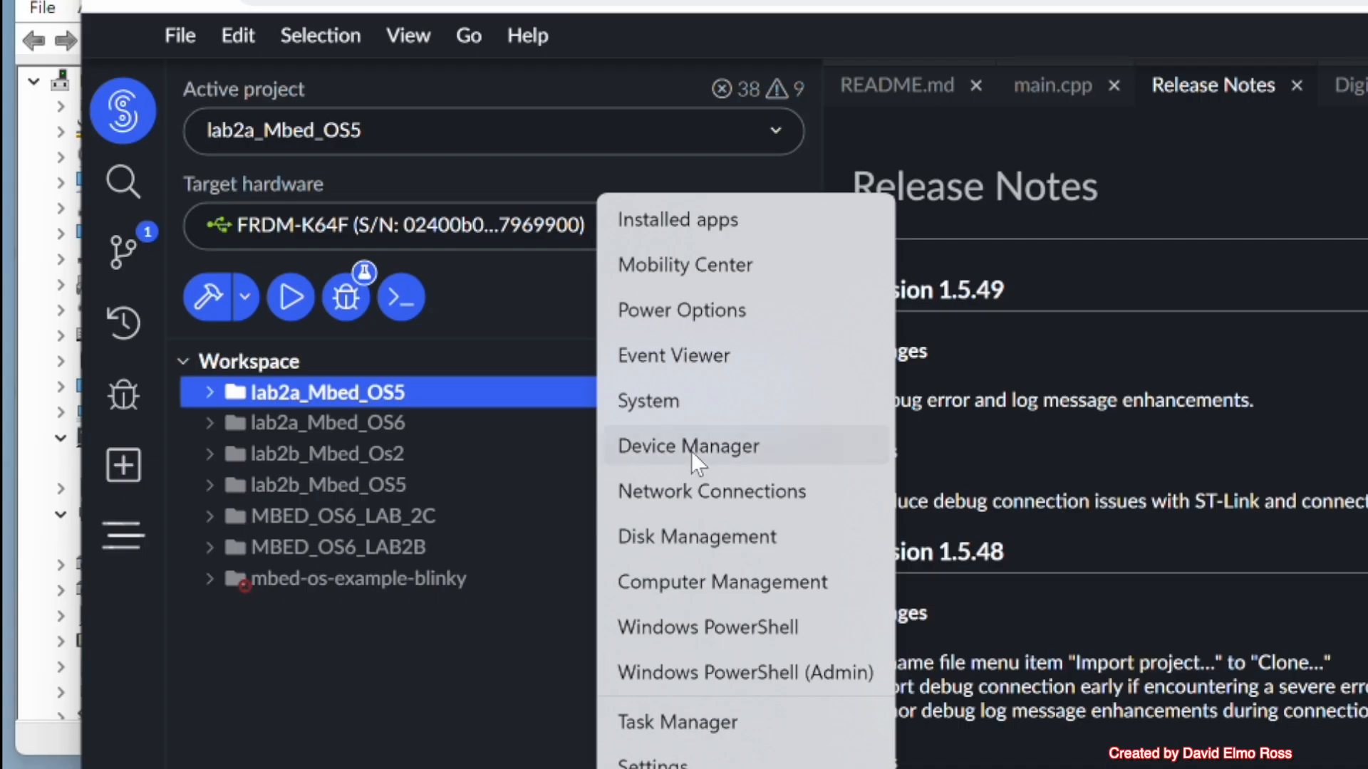
pyautogui.click(687, 446)
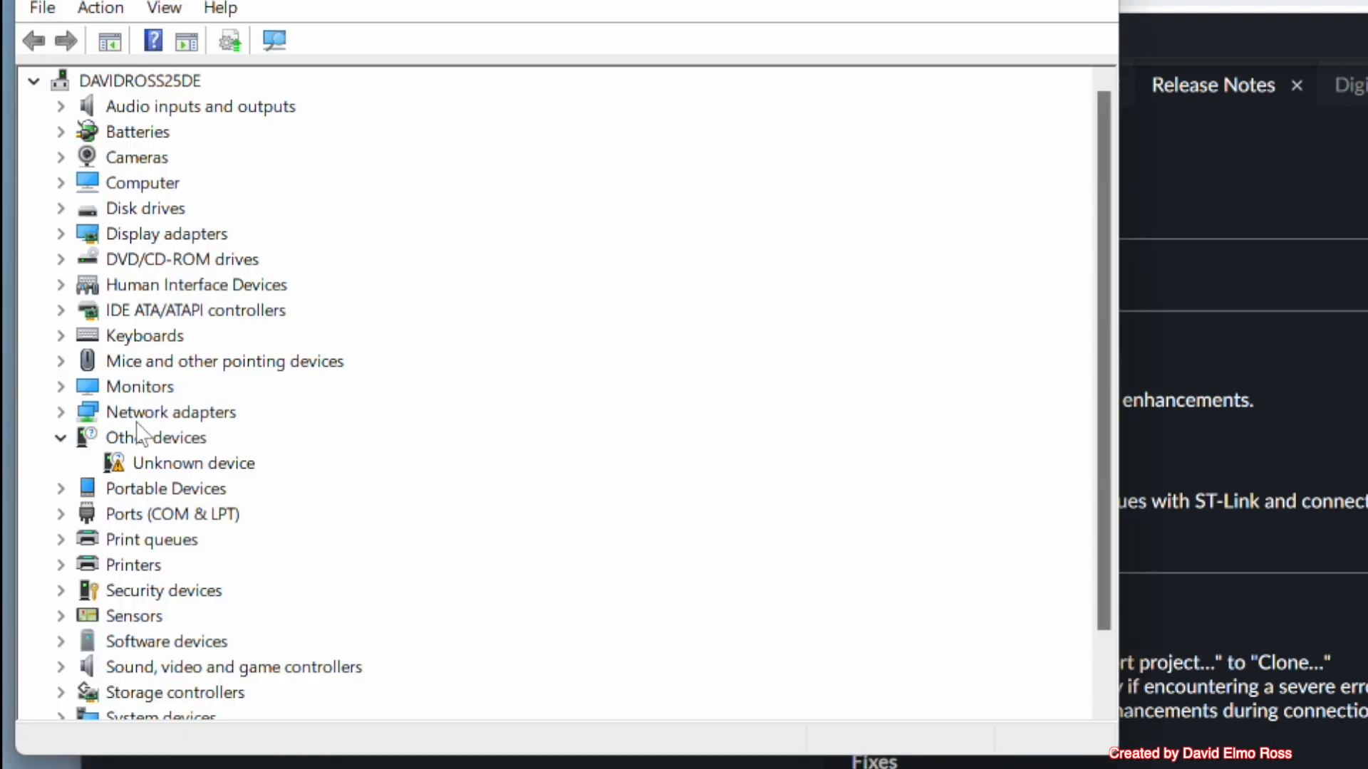
pyautogui.click(60, 515)
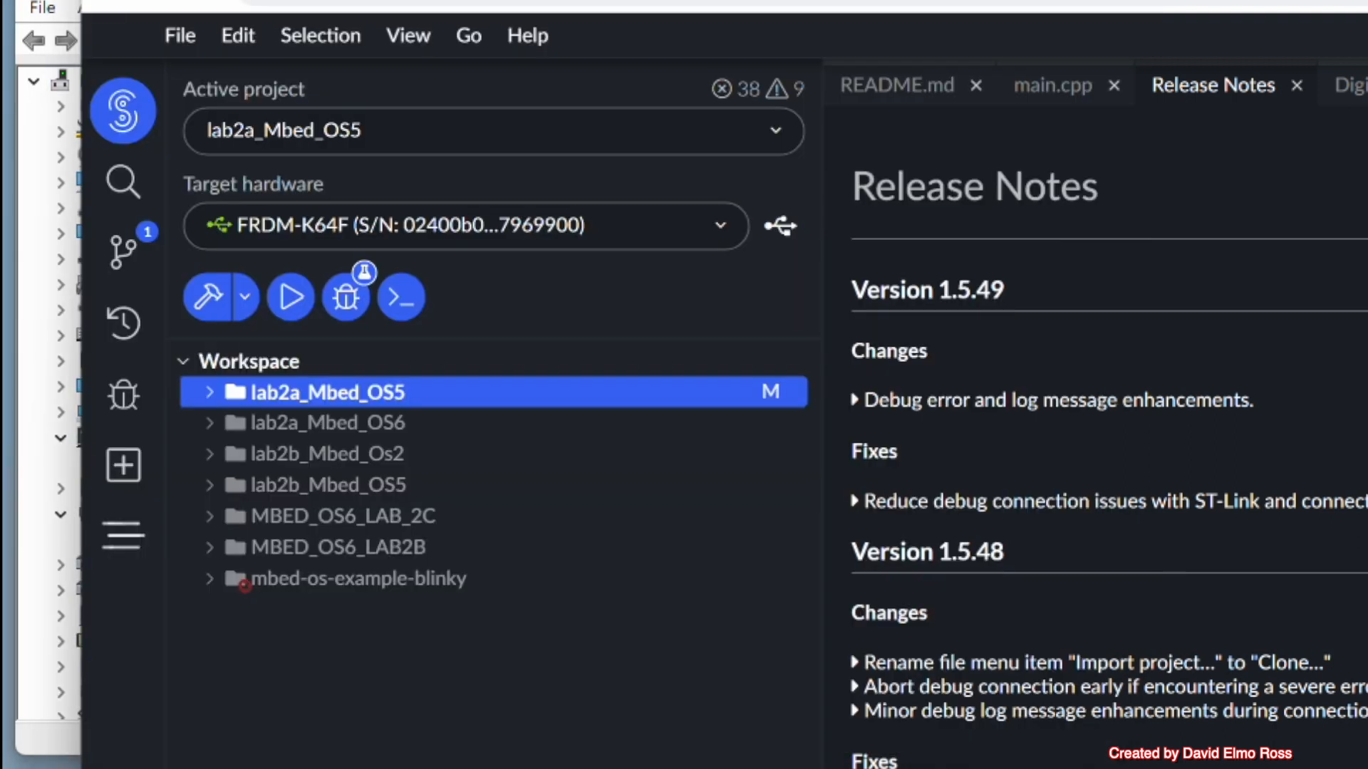
# Start a PuTTY serial session on COM5 at 9600 baud after reviewing the Terminal options.
pyautogui.click(401, 297)
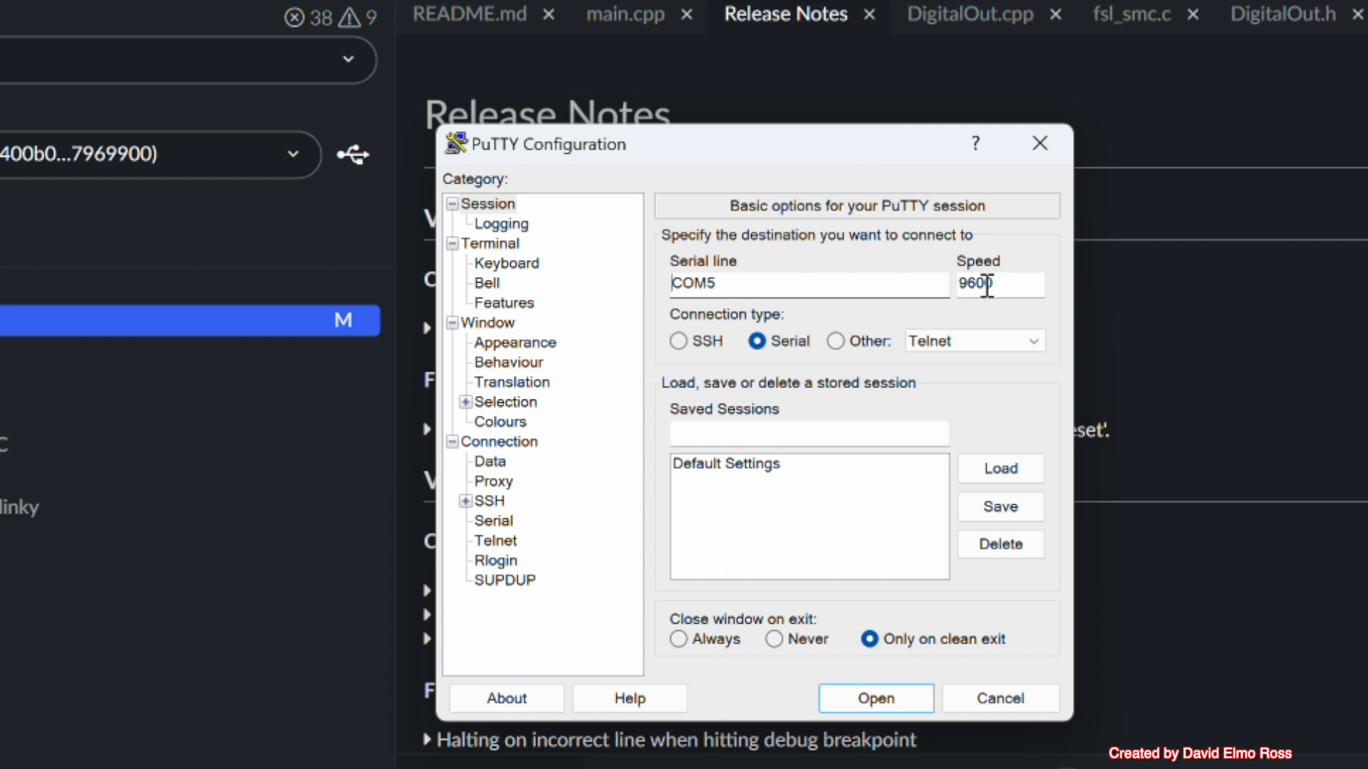
pyautogui.click(495, 242)
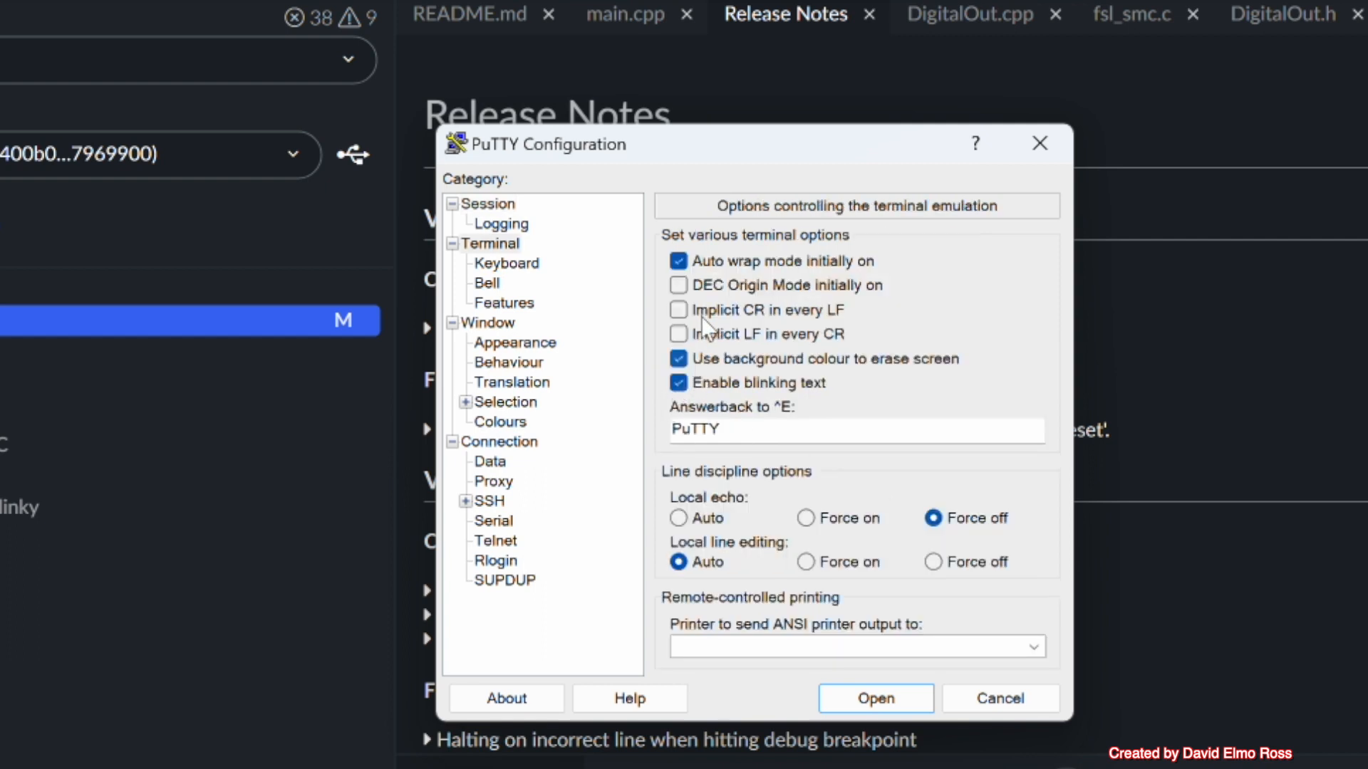
pyautogui.moveTo(863, 345)
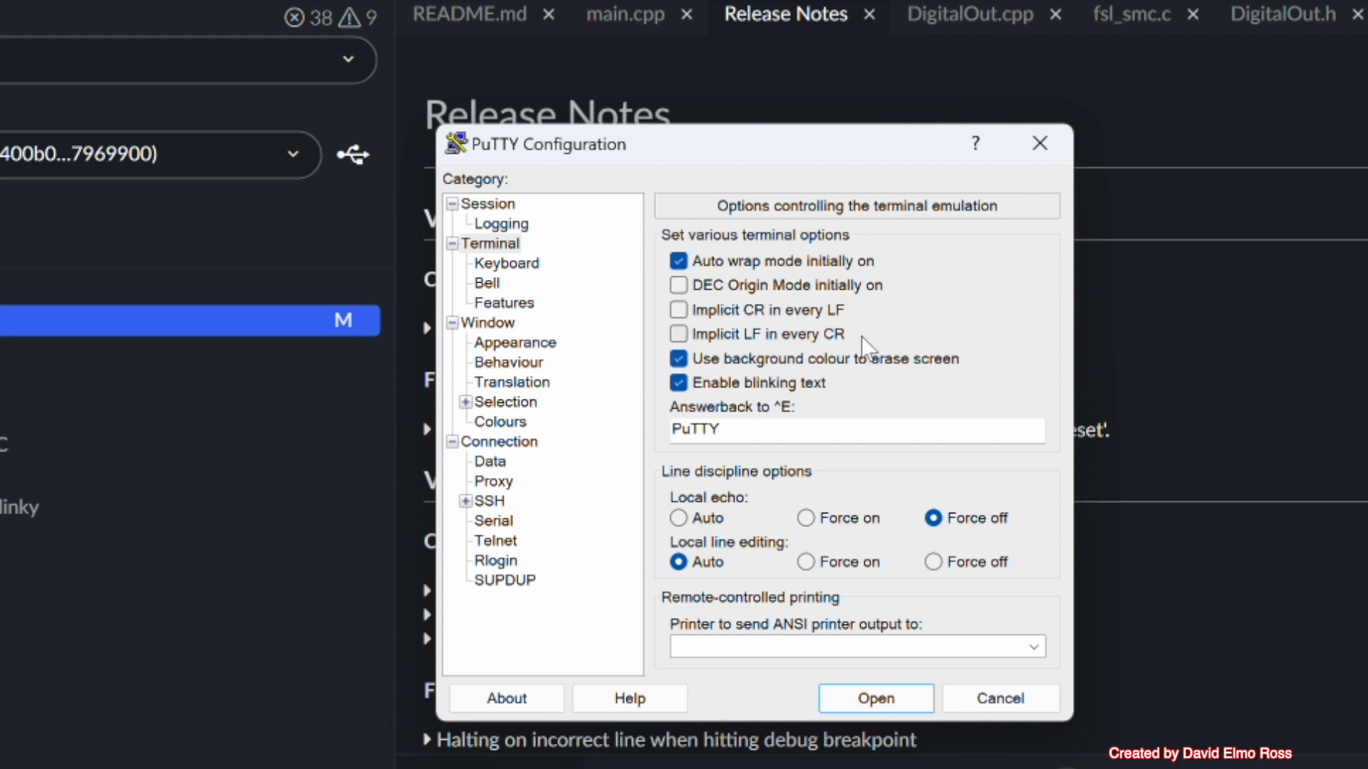
pyautogui.click(873, 698)
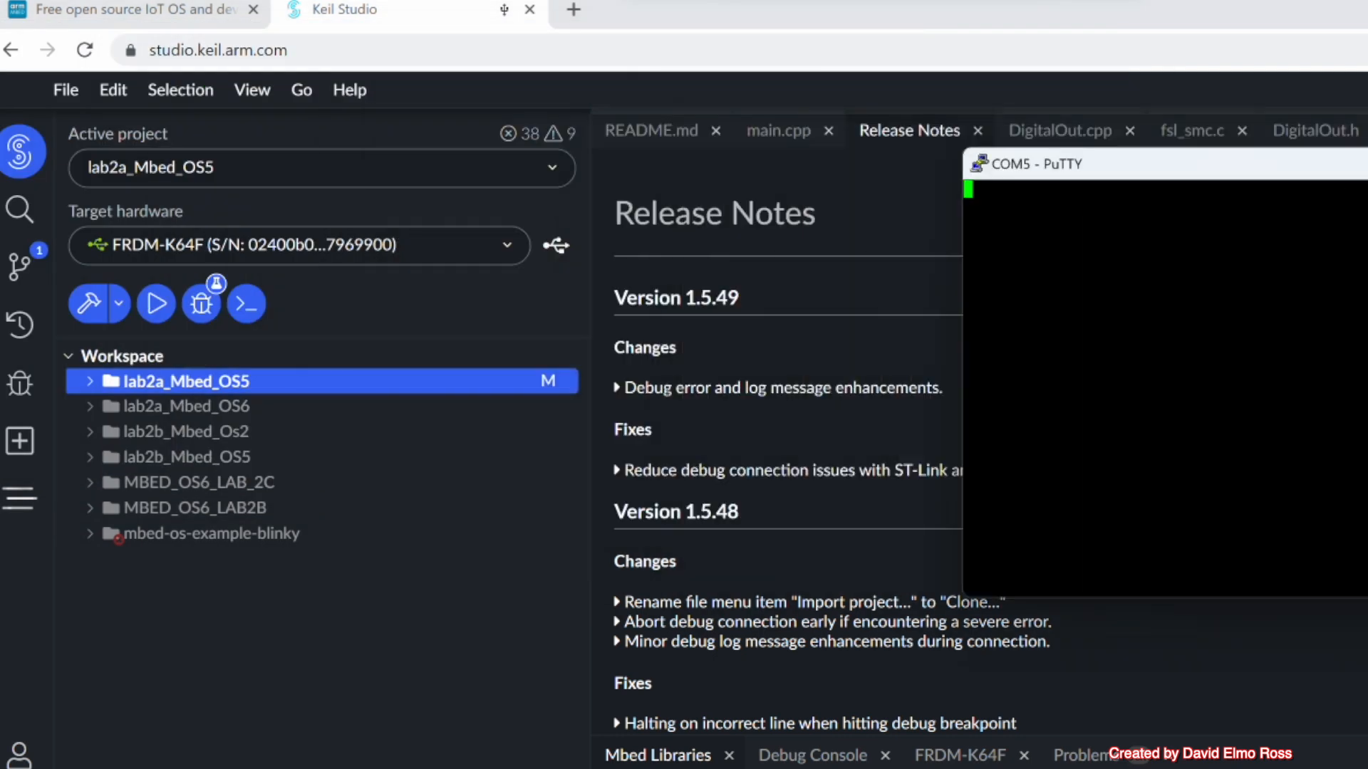
pyautogui.moveTo(638, 439)
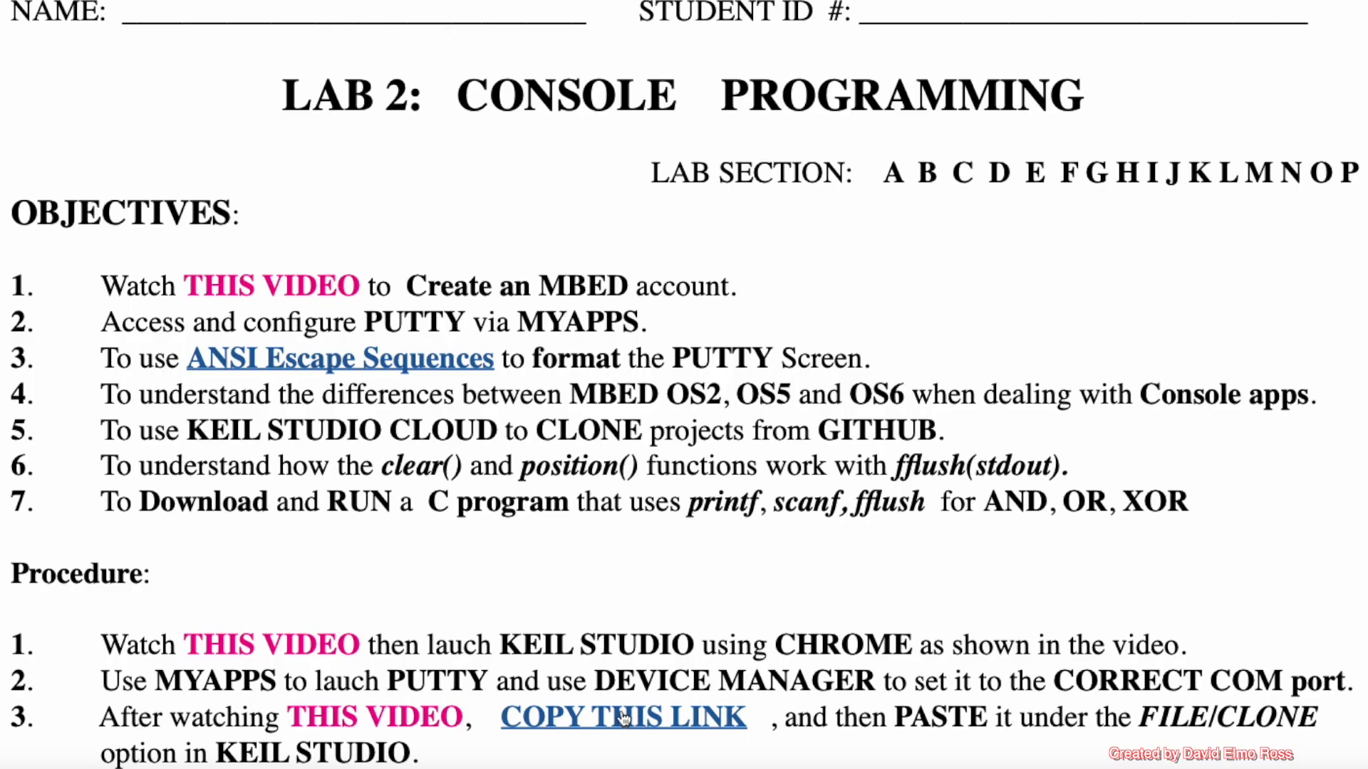
pyautogui.moveTo(624, 717)
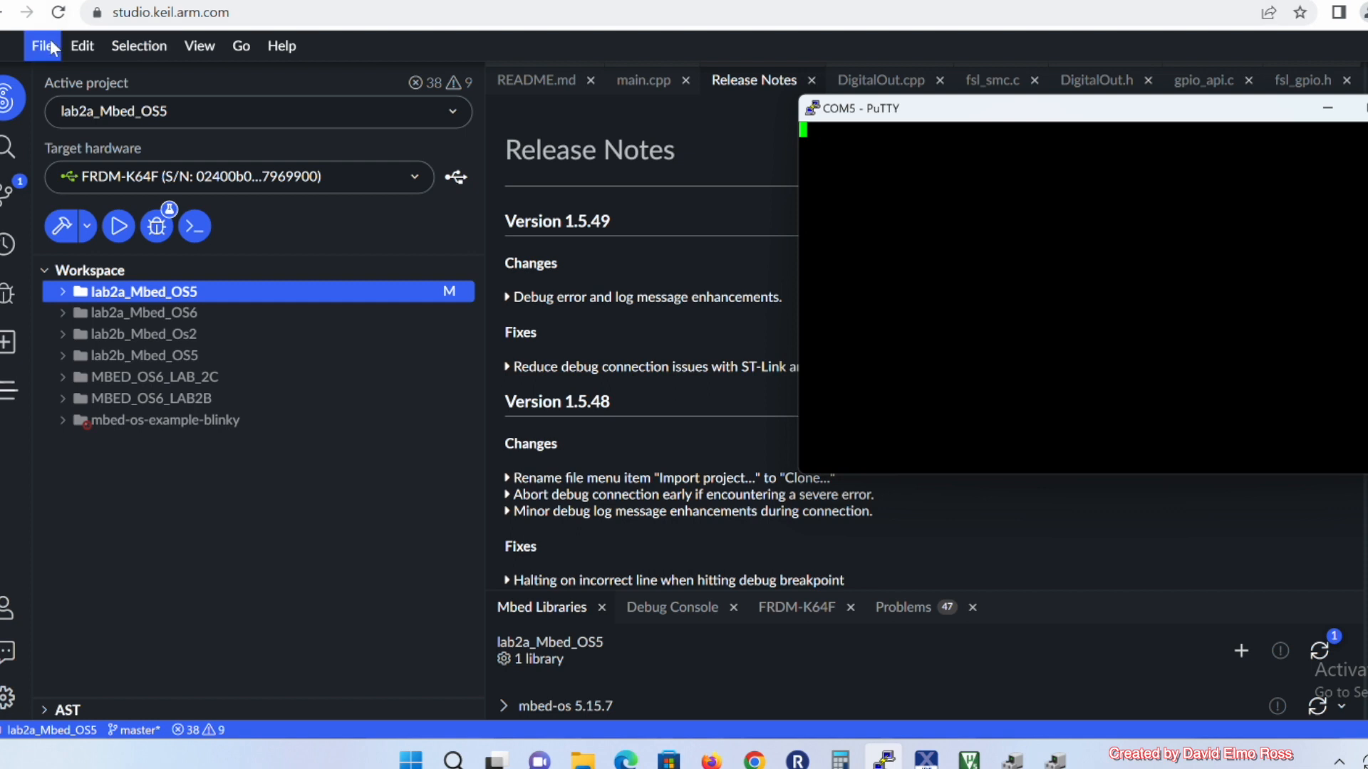
# Start File > Clone and paste the copied GitHub repository URL into the clone form.
pyautogui.click(41, 46)
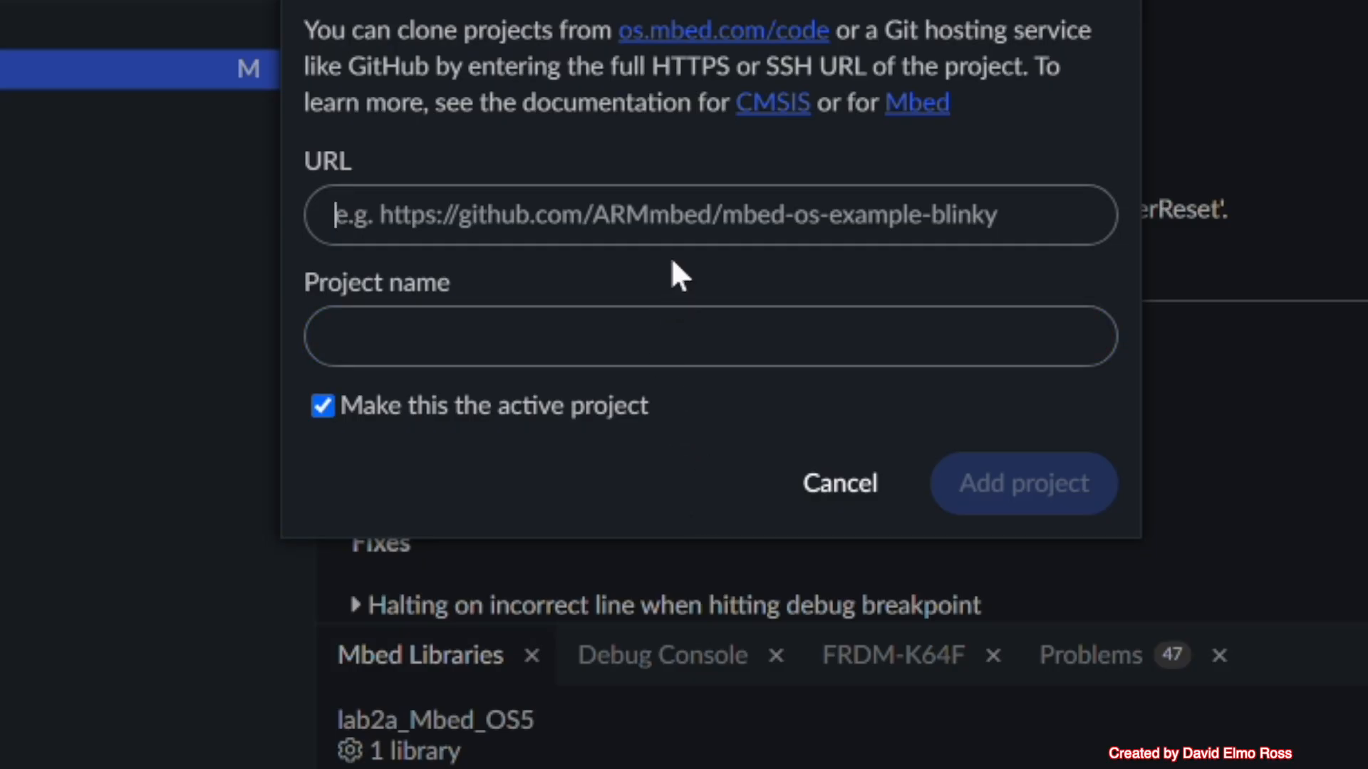
pyautogui.rightClick(707, 215)
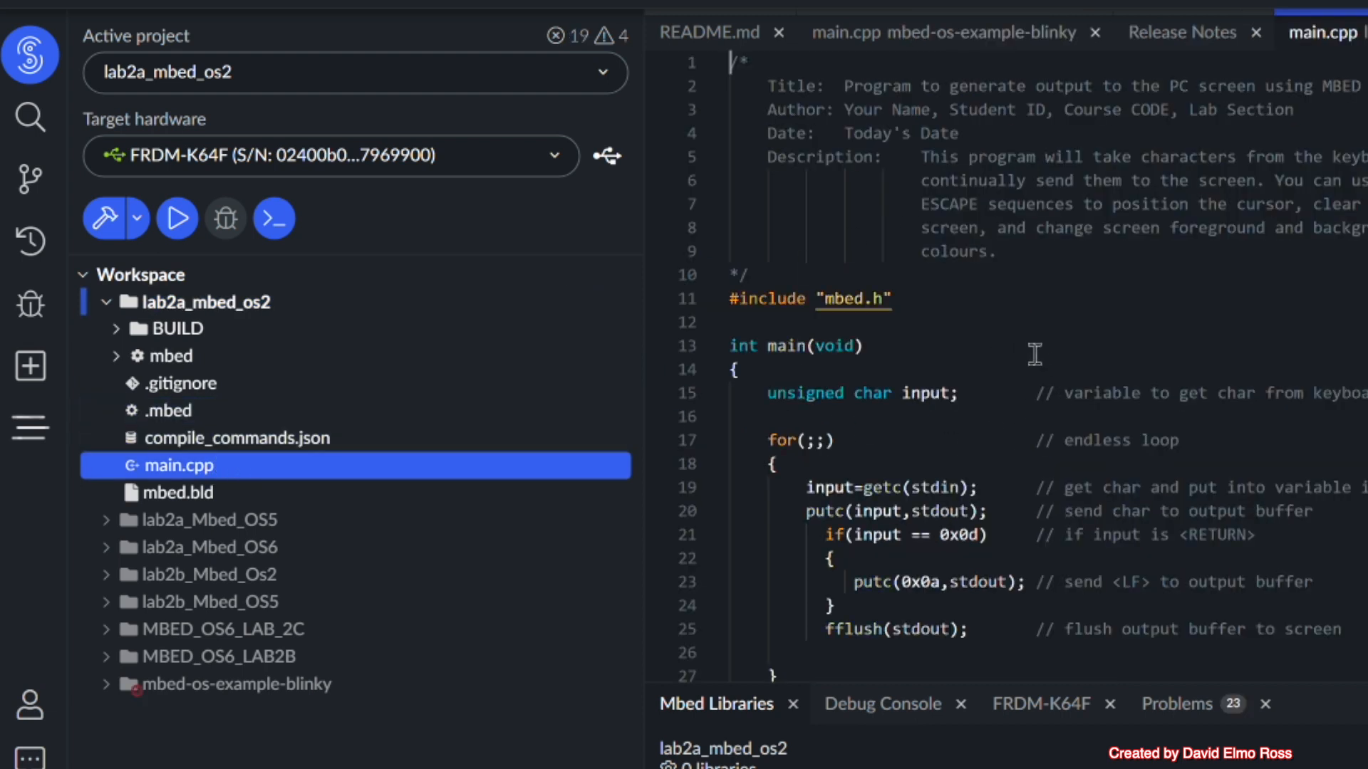
pyautogui.moveTo(211, 278)
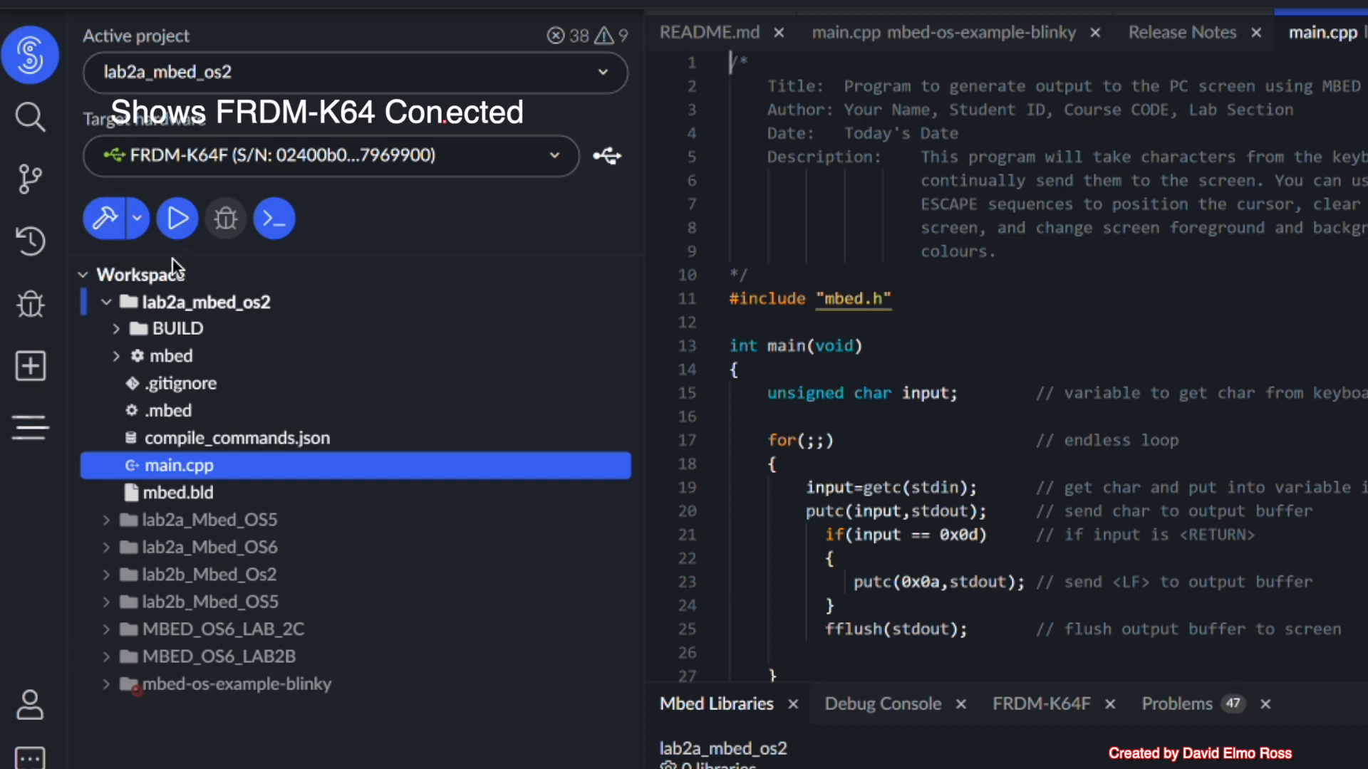
pyautogui.moveTo(227, 218)
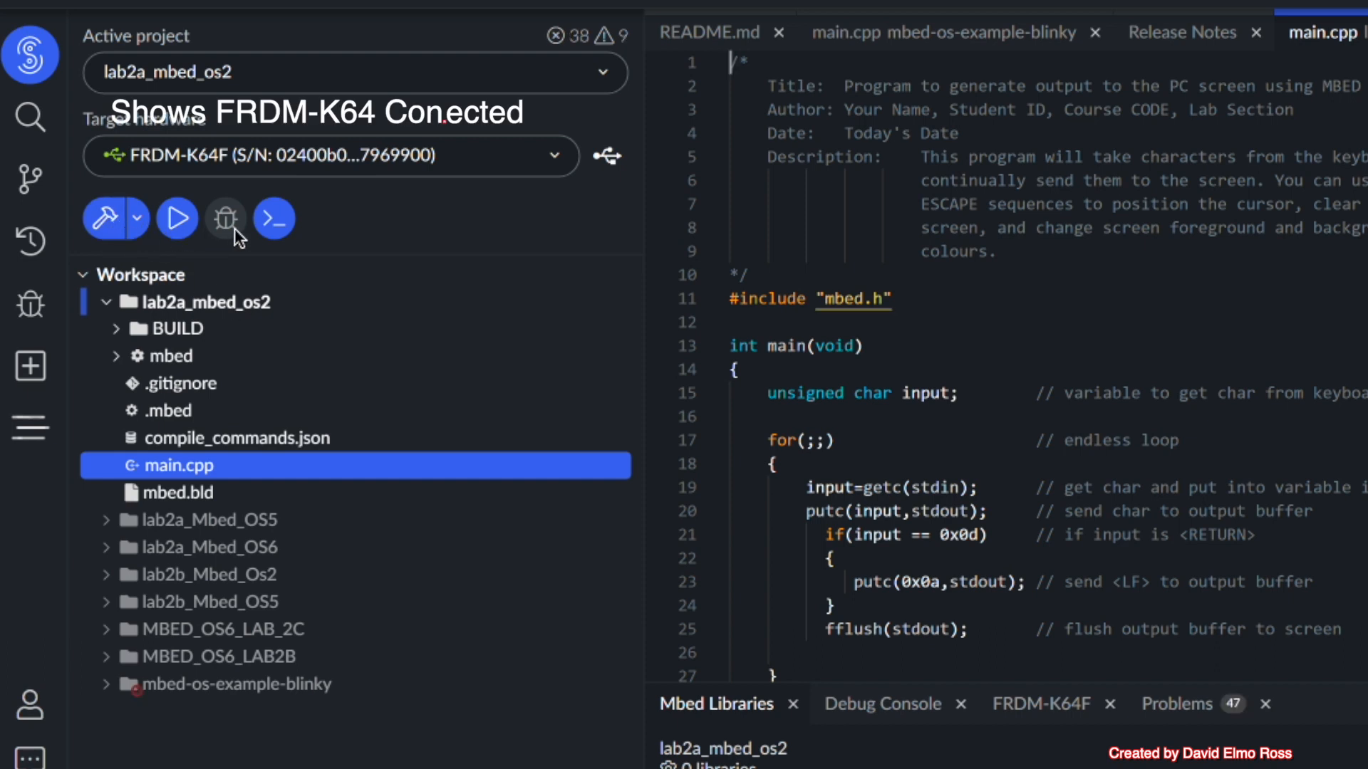
pyautogui.moveTo(974, 323)
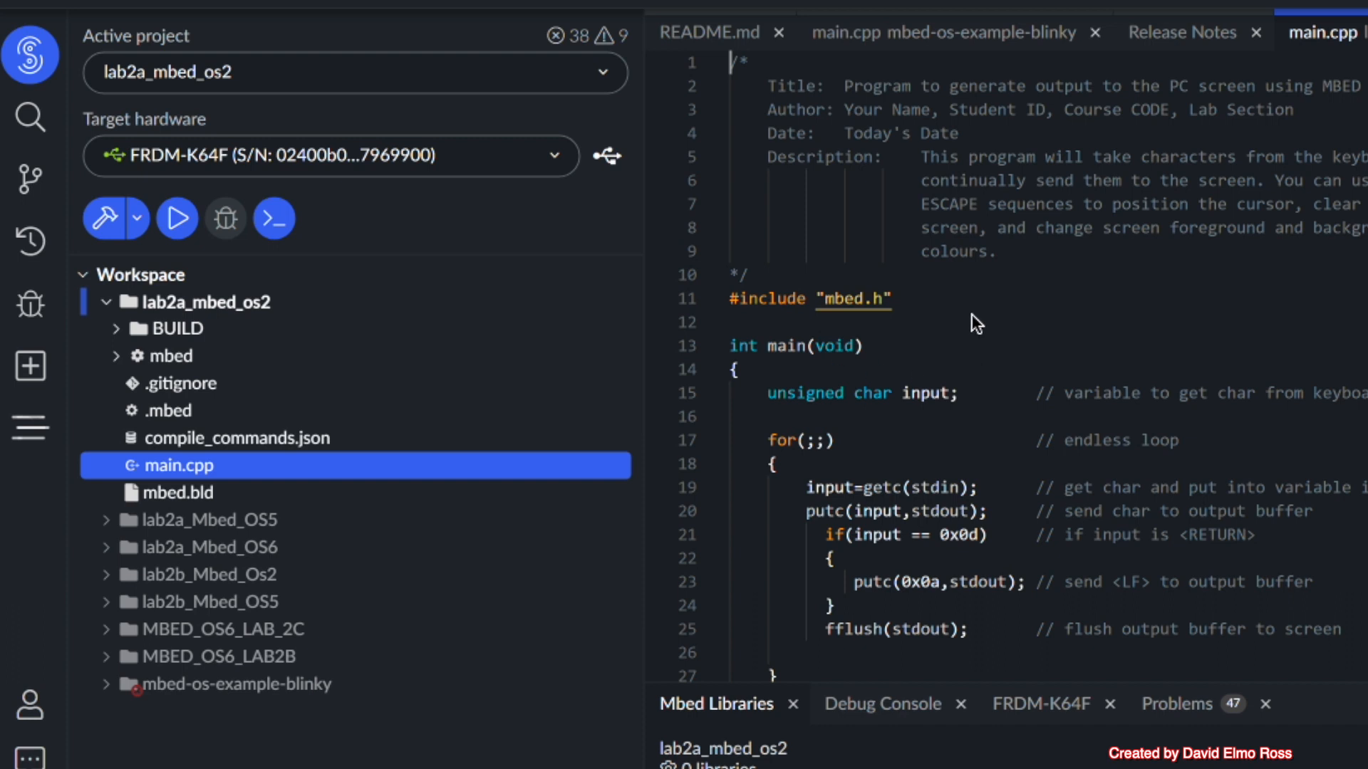
pyautogui.moveTo(937, 352)
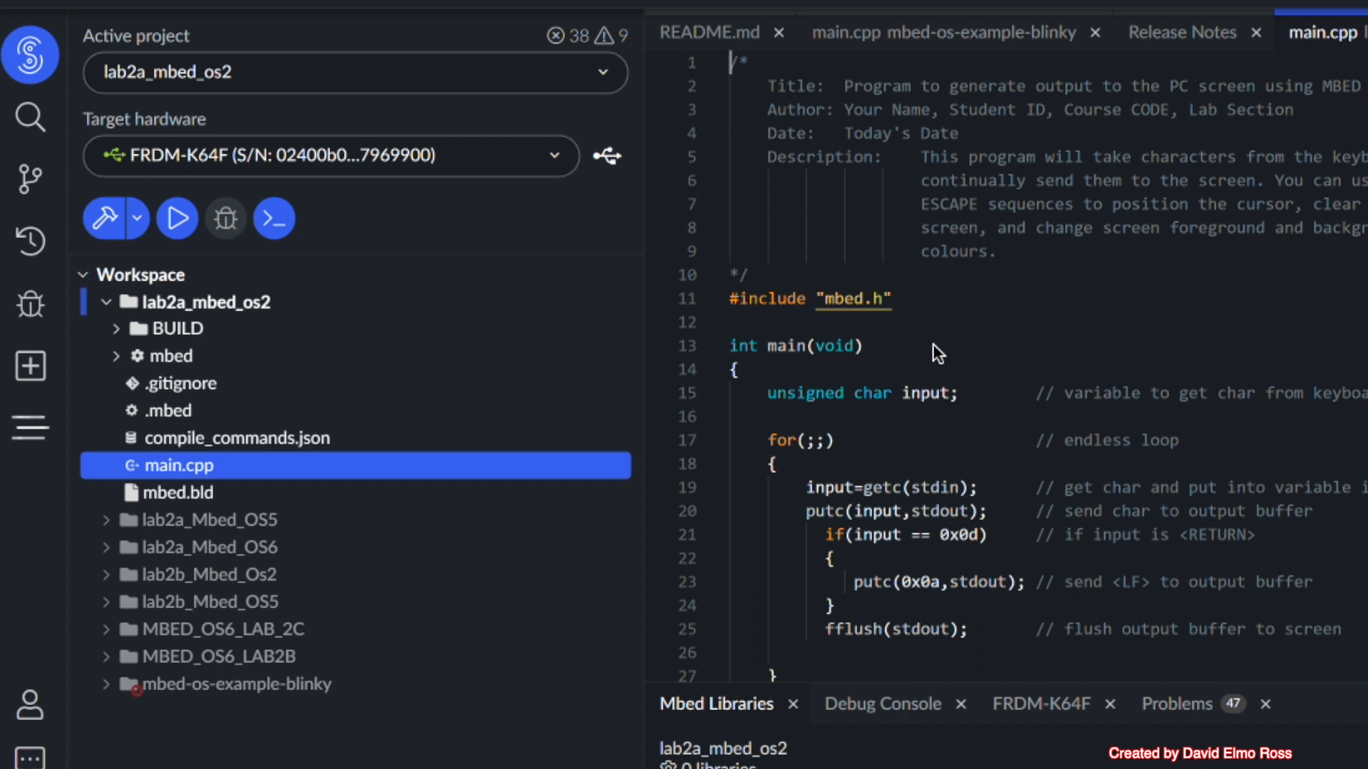